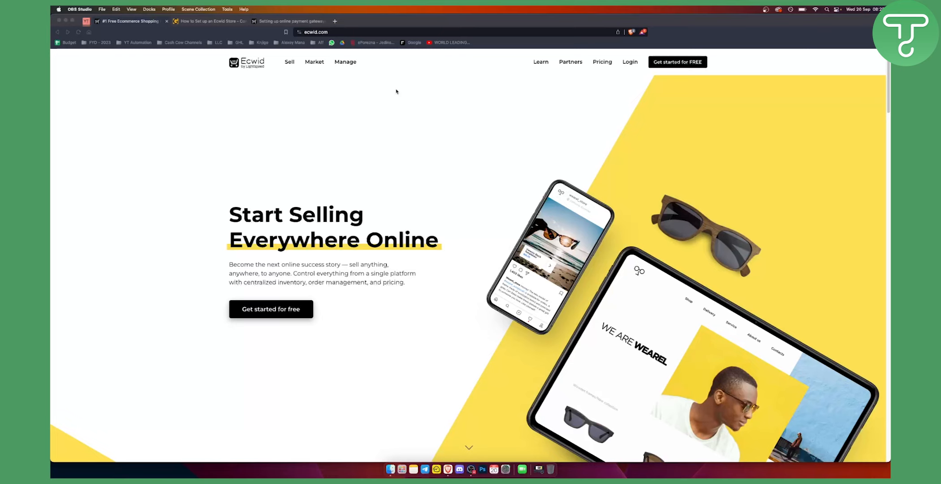
pyautogui.moveTo(412, 174)
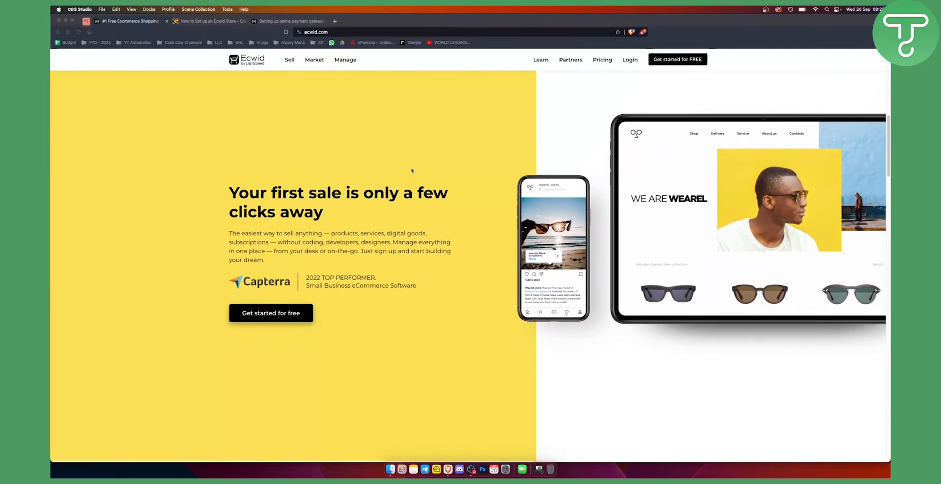
# - Switch to the Ecwid setup tutorial article at its 'Step 4: Add a Payment Gateway' section
pyautogui.scroll(-3)
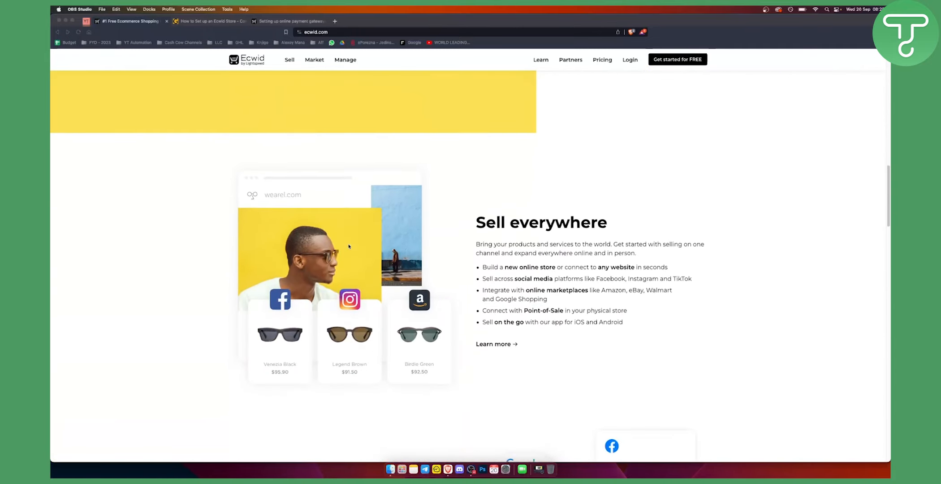
pyautogui.scroll(3)
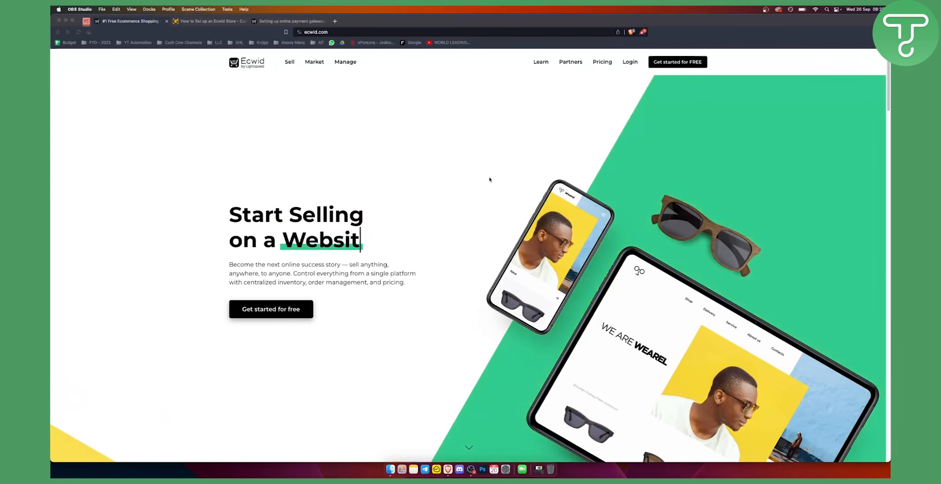
pyautogui.write('e')
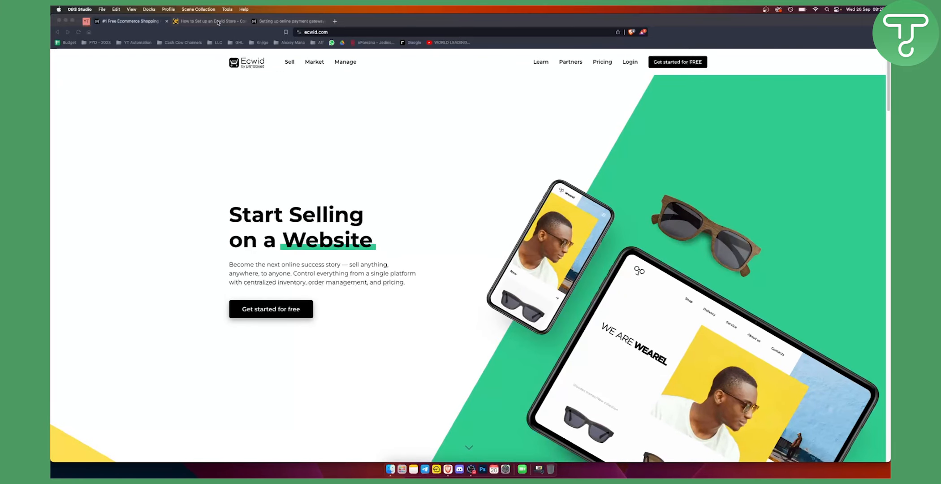
pyautogui.click(208, 21)
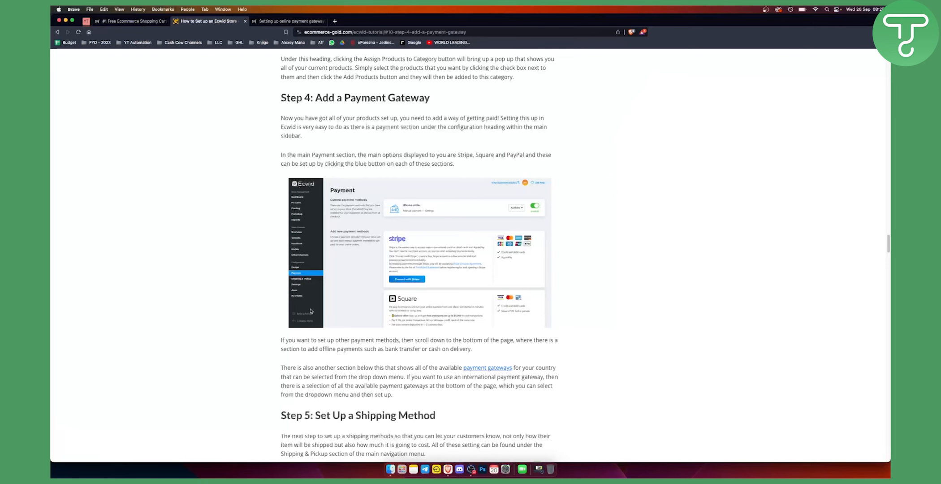
pyautogui.moveTo(411, 177)
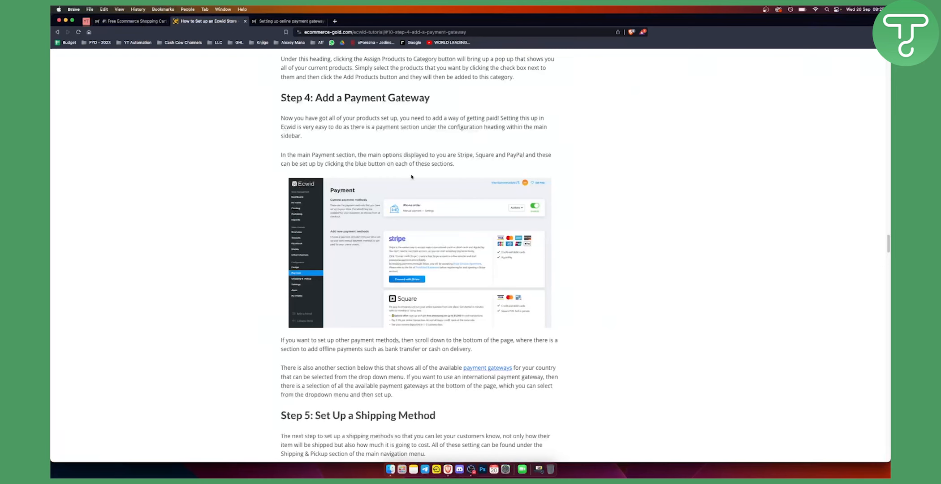
pyautogui.moveTo(450, 200)
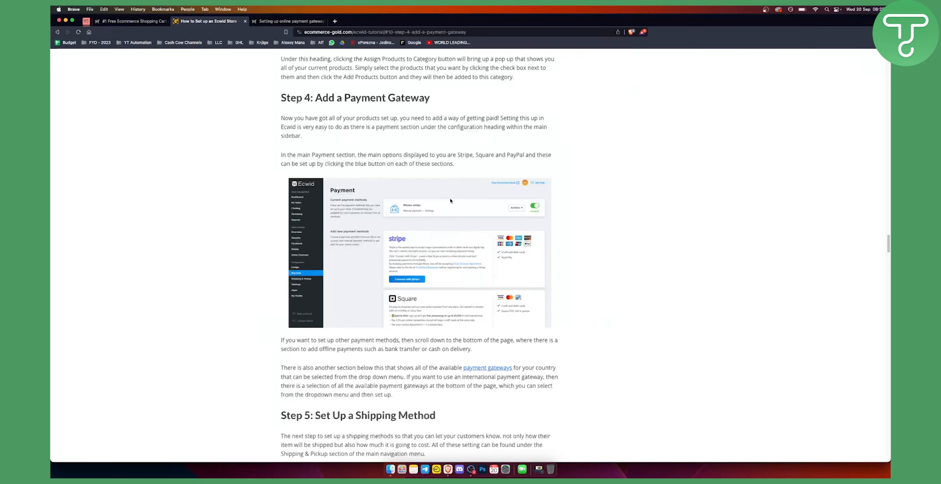
pyautogui.moveTo(442, 201)
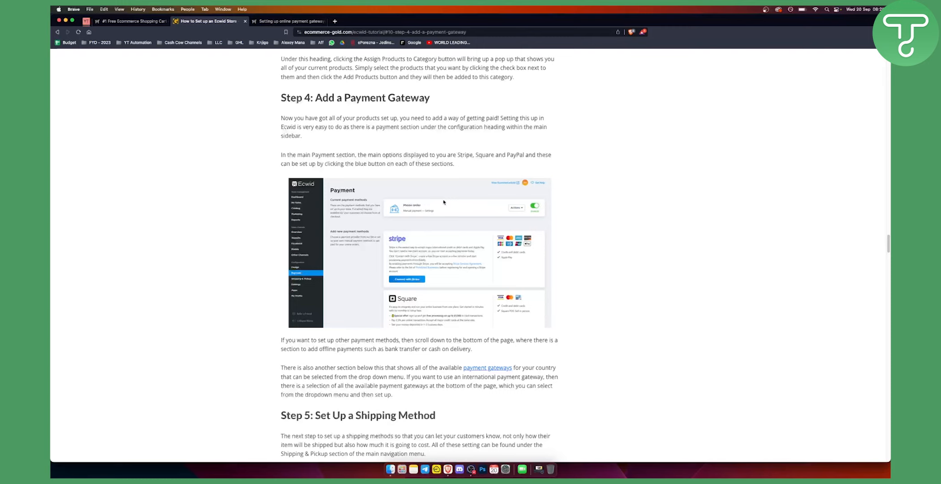
pyautogui.moveTo(465, 206)
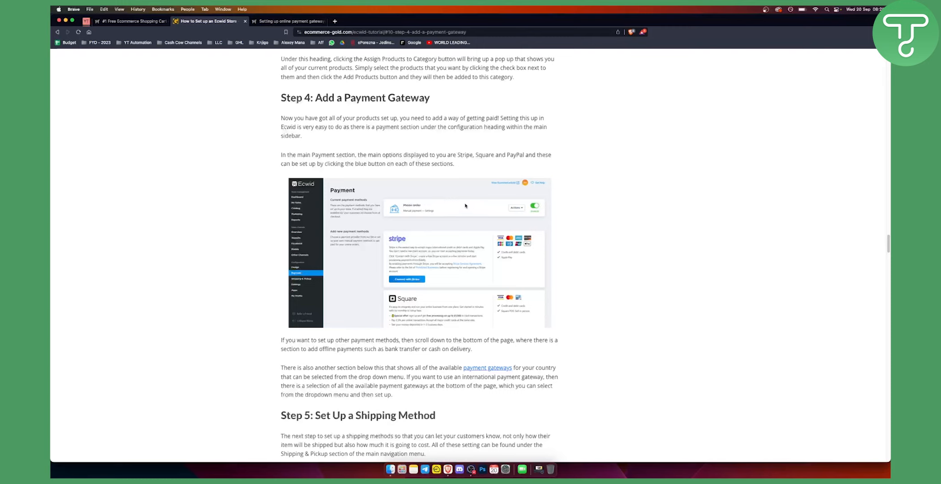
pyautogui.moveTo(397, 245)
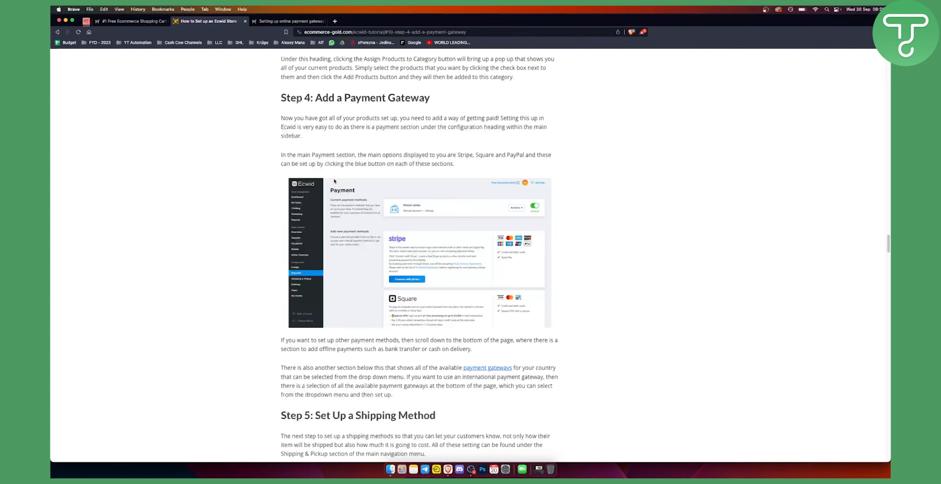
pyautogui.moveTo(431, 171)
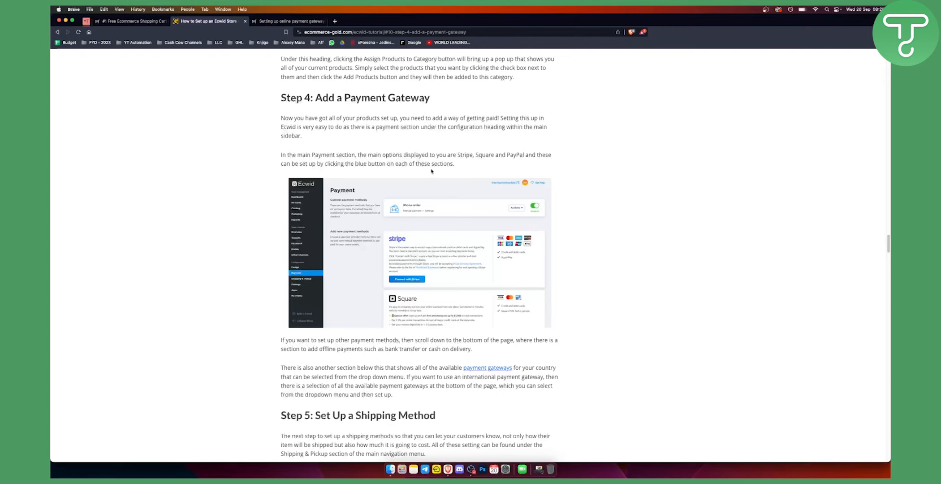
pyautogui.moveTo(425, 275)
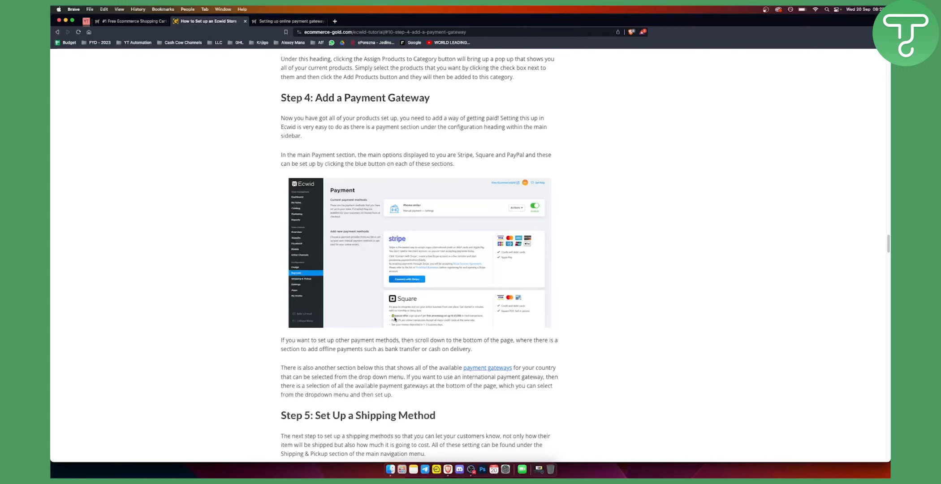
pyautogui.moveTo(410, 292)
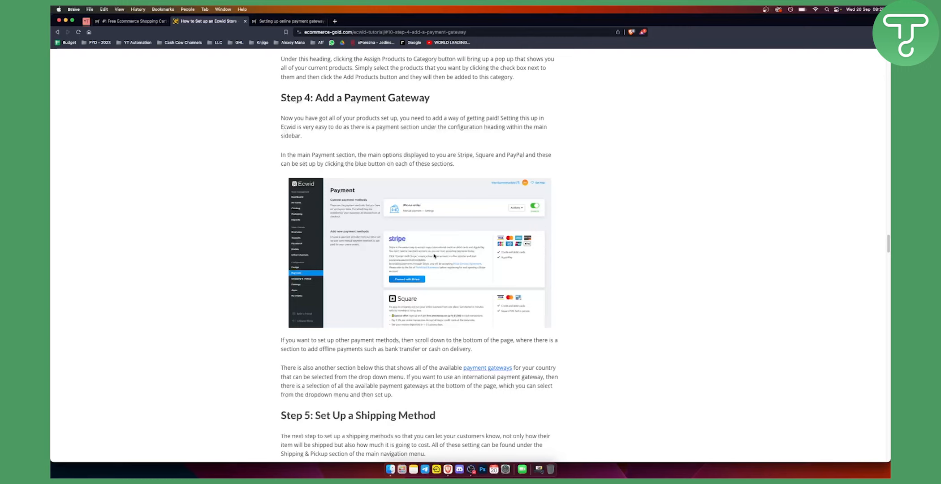
pyautogui.moveTo(296, 286)
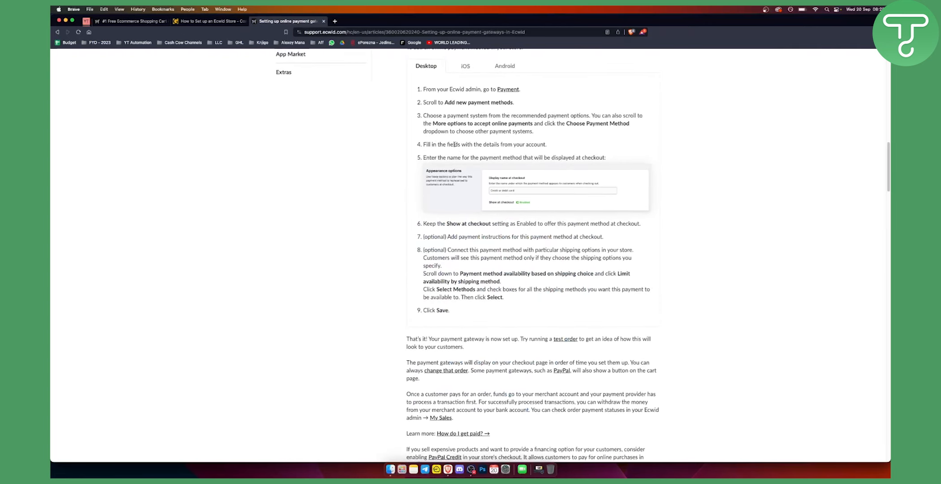
pyautogui.moveTo(529, 104)
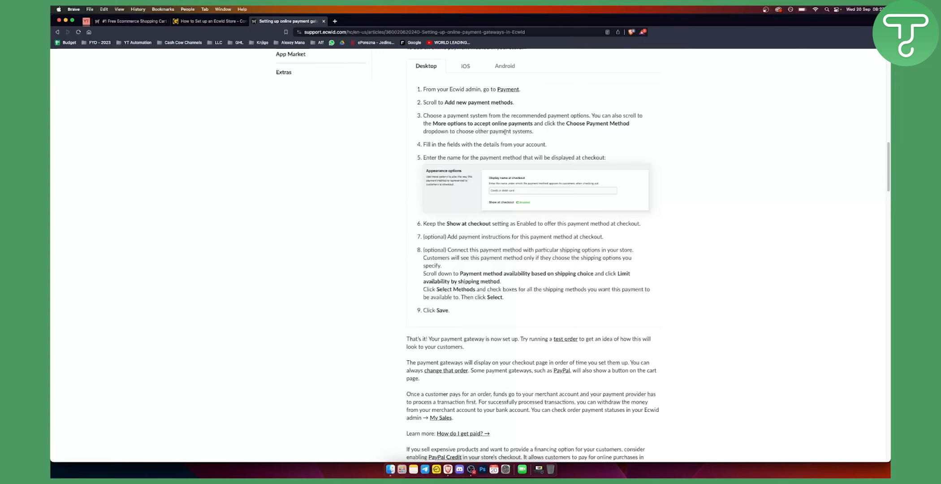
pyautogui.moveTo(411, 116)
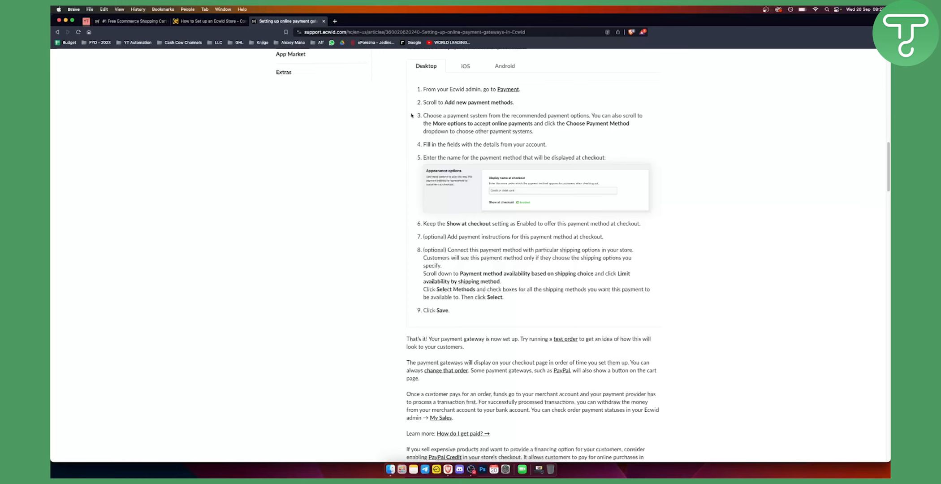
pyautogui.moveTo(478, 143)
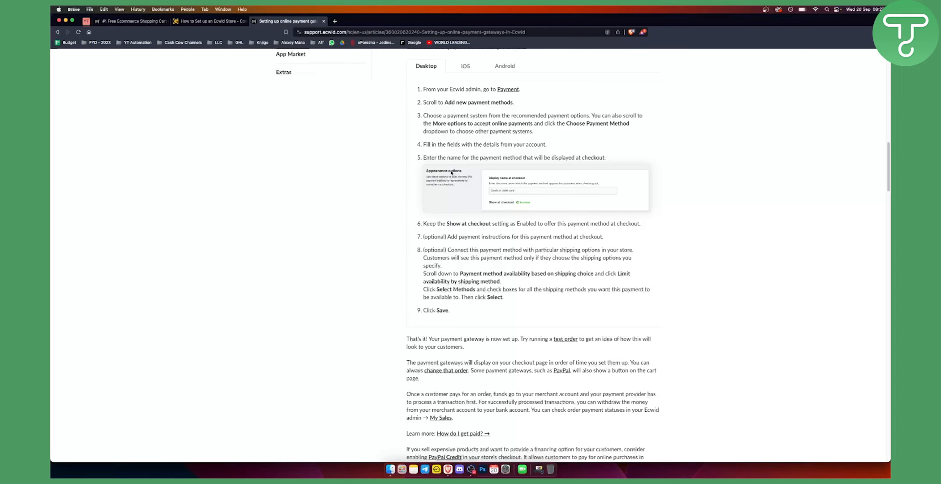
pyautogui.moveTo(500, 187)
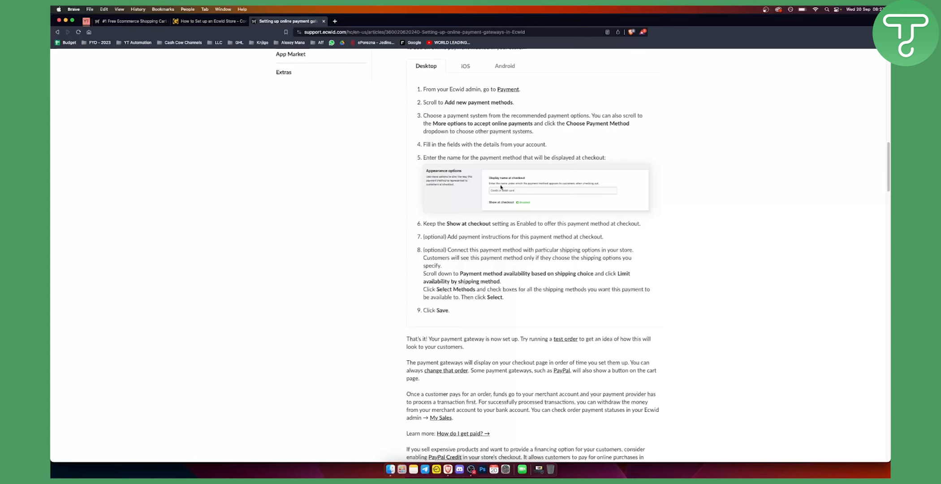
pyautogui.moveTo(536, 186)
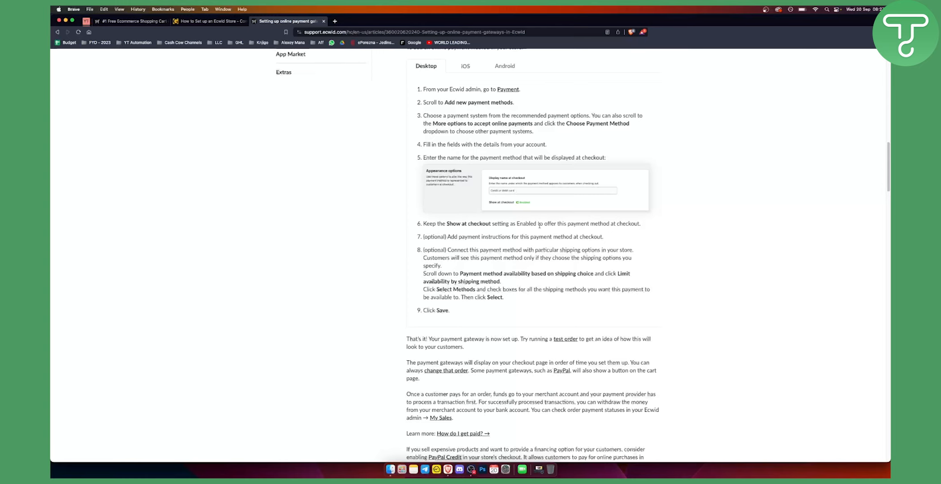
pyautogui.moveTo(509, 171)
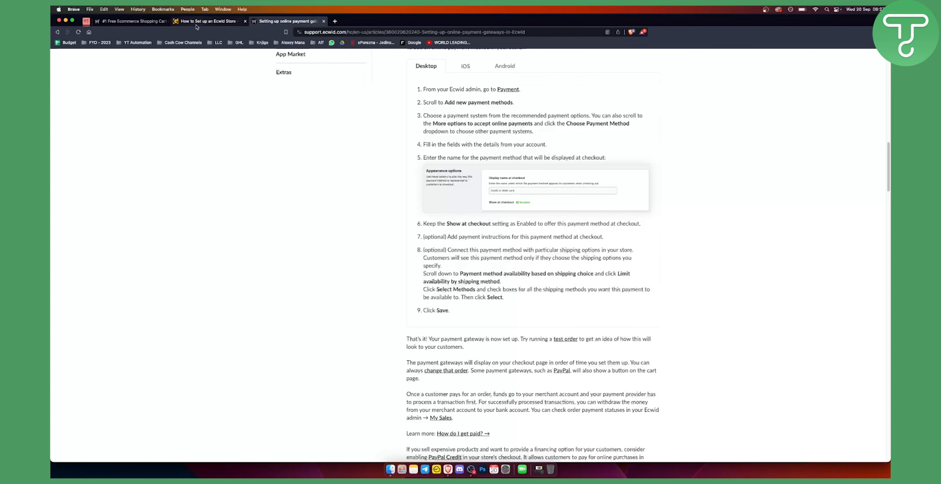
# - Leave the tutorial article and return to the ecwid.com home page tab
pyautogui.click(206, 21)
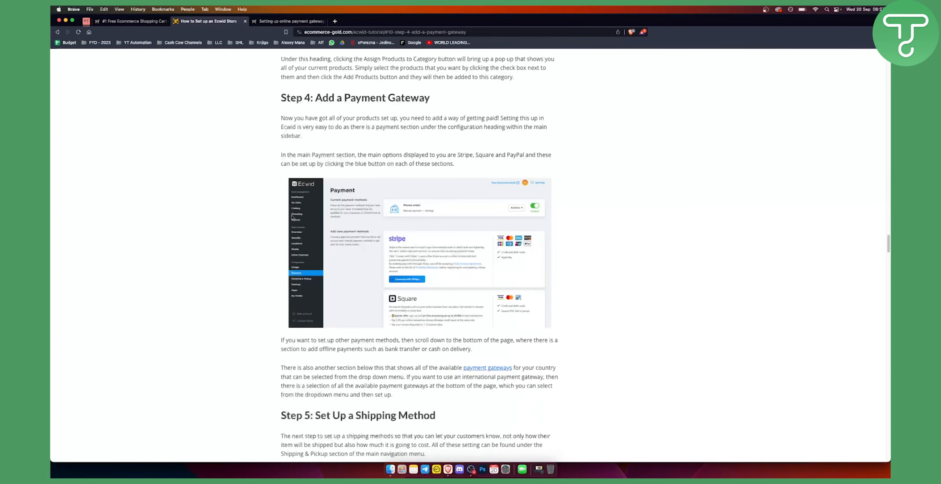
pyautogui.click(131, 21)
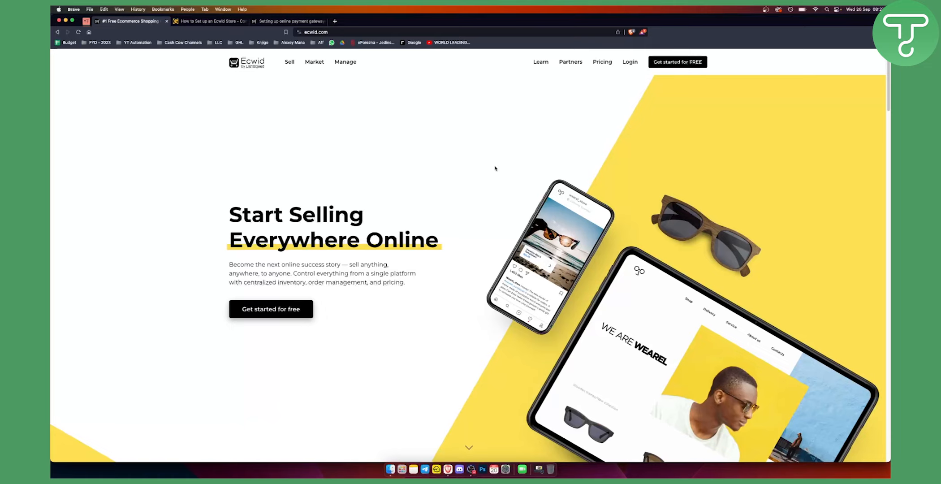
pyautogui.moveTo(491, 426)
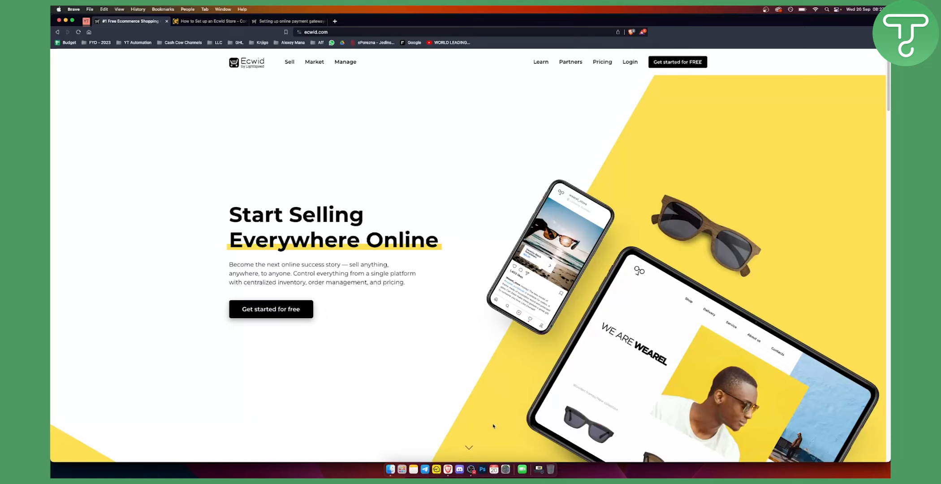